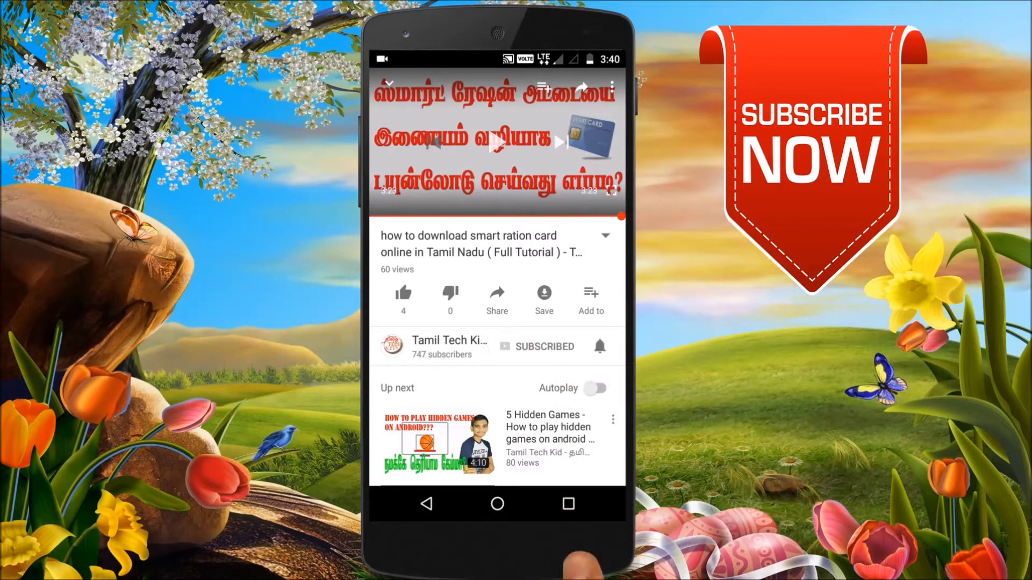
- Bring up Firefox from the taskbar with YouTube loaded and 'tamil tech kid' in search
click(599, 346)
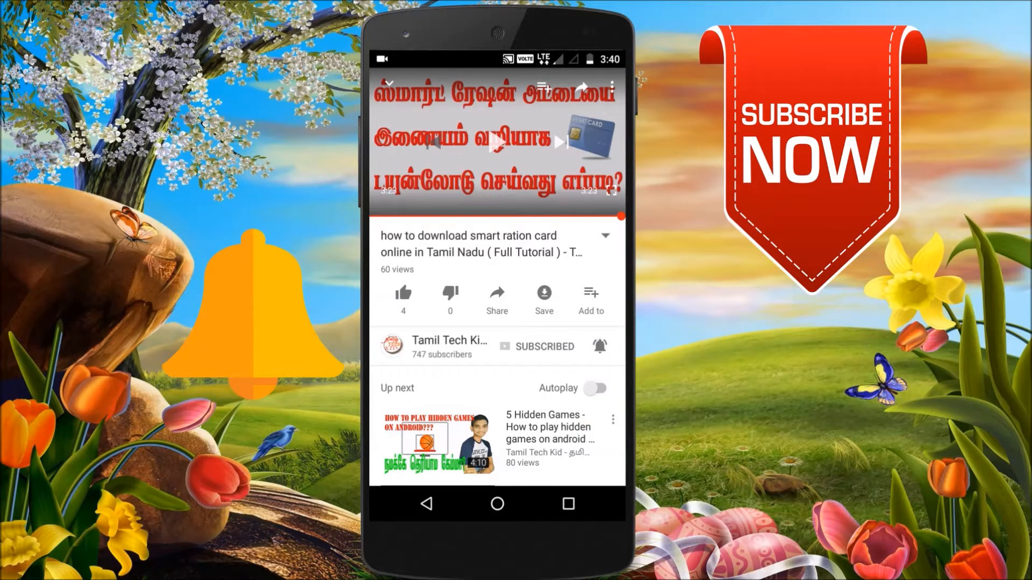
click(600, 346)
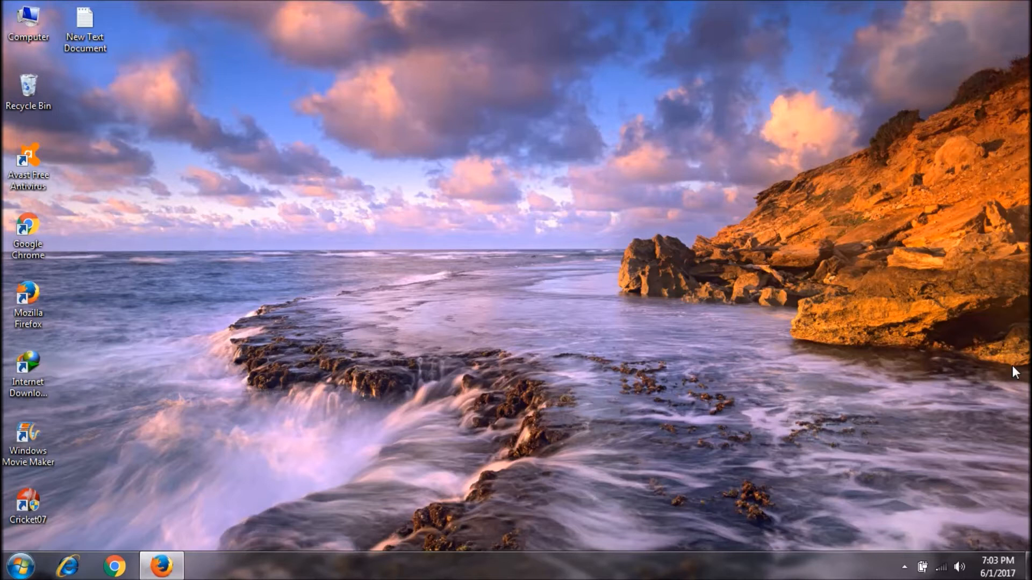
mouse_move(206, 566)
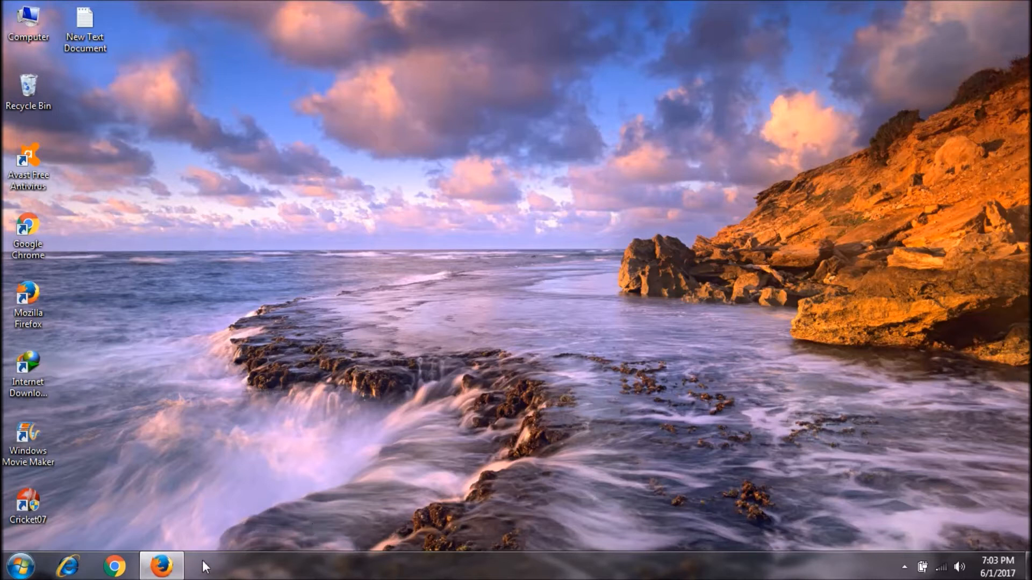
click(161, 565)
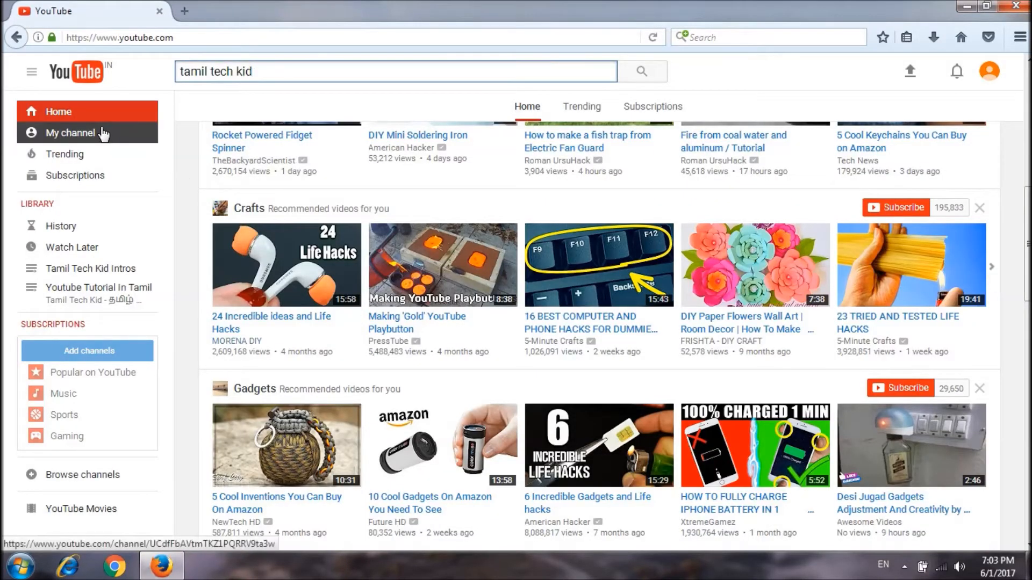
- Go to My channel and switch to the For new visitors view
click(70, 133)
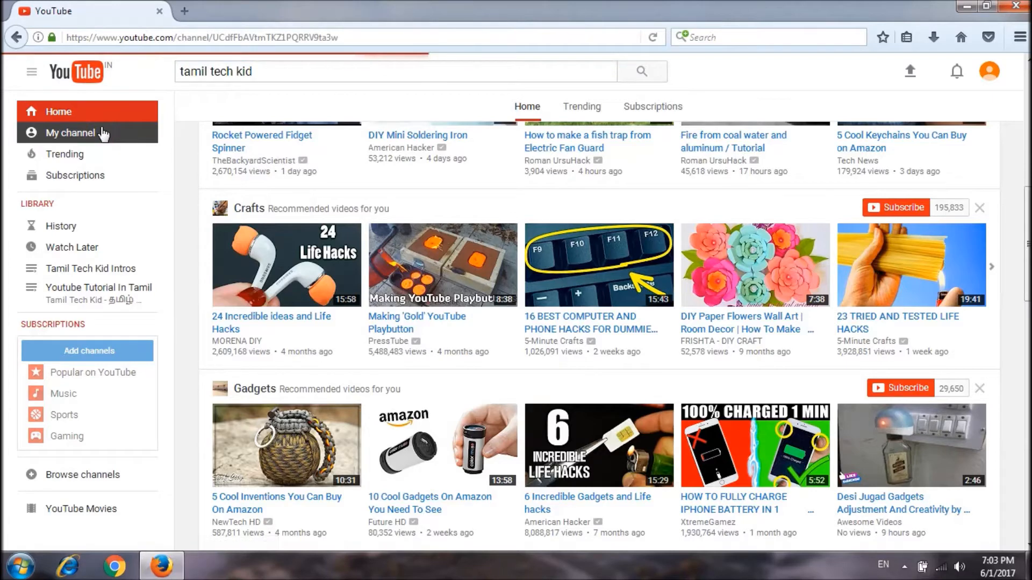
click(70, 132)
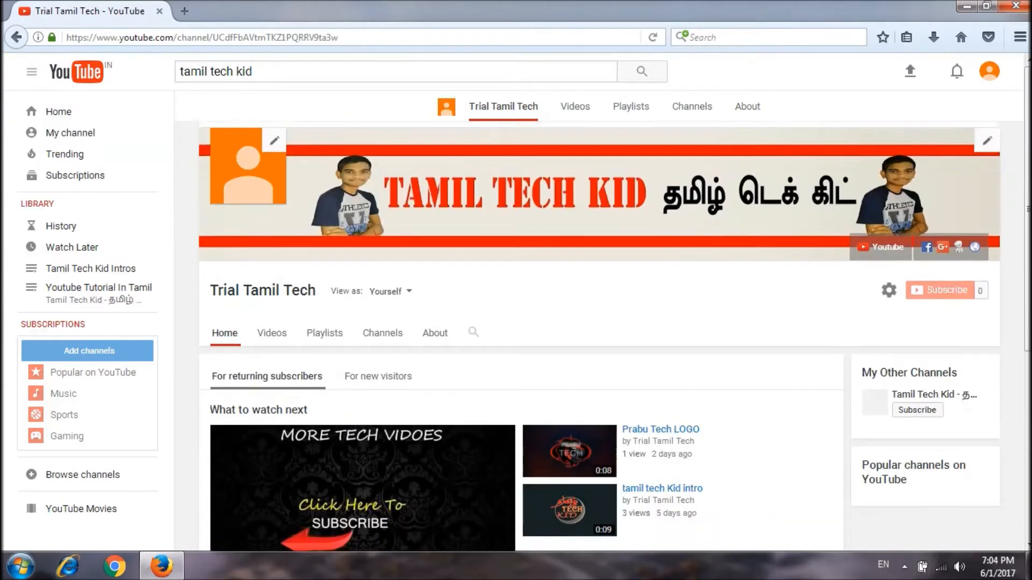
scroll(down, 3)
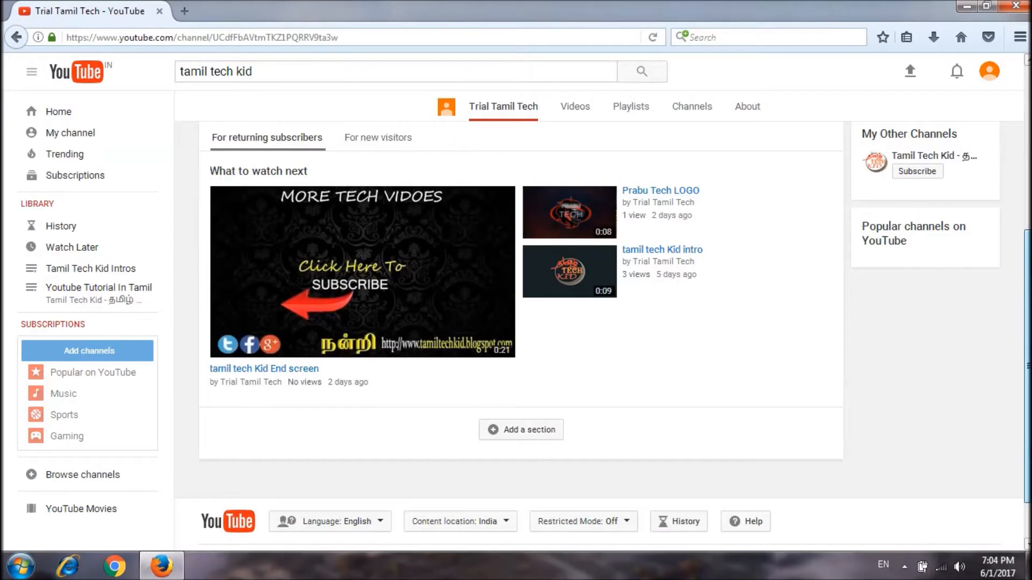
click(377, 138)
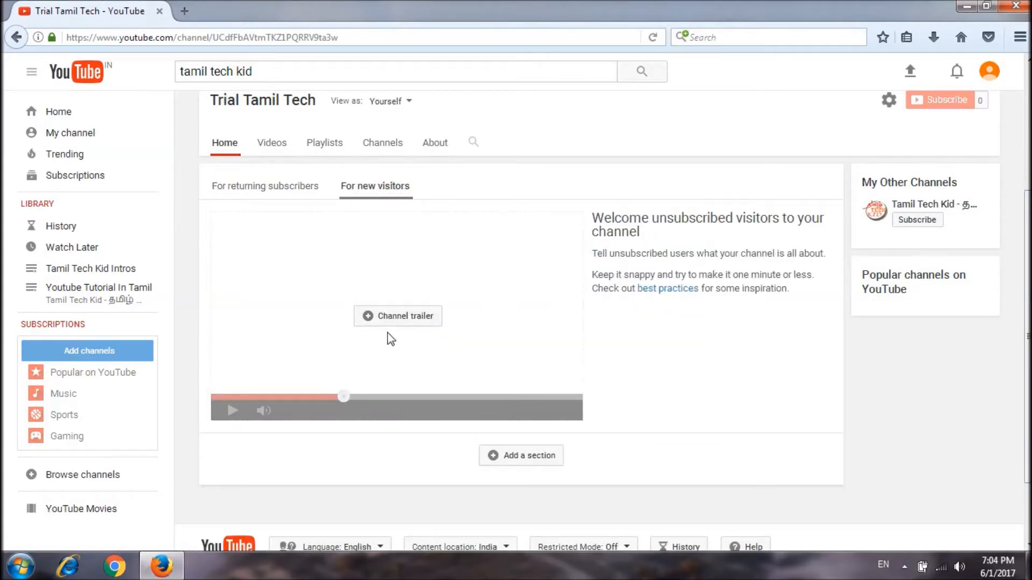
mouse_move(384, 329)
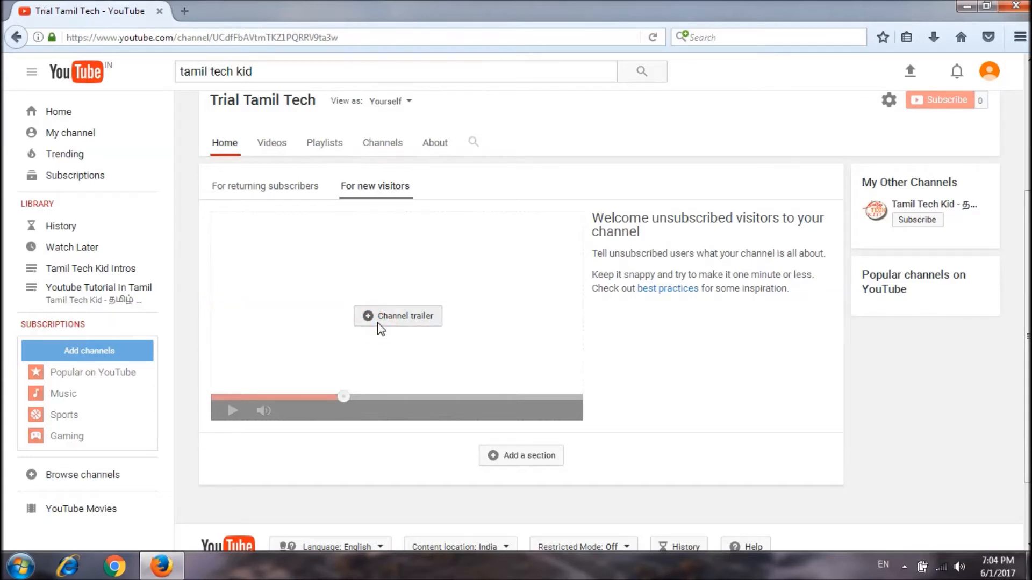
- Choose 'tamil tech Kid intro' as the channel trailer and save it
click(397, 316)
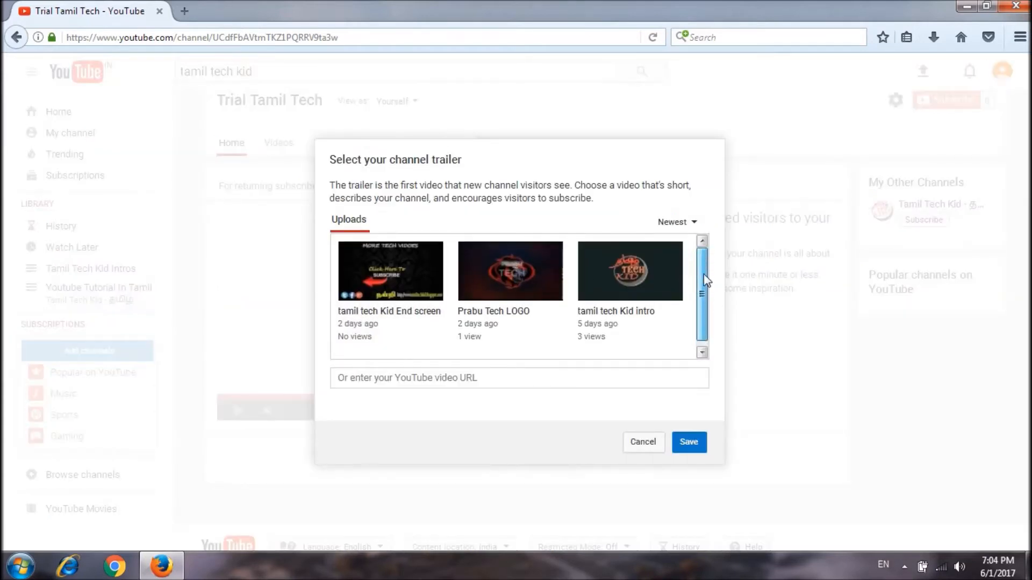
click(630, 271)
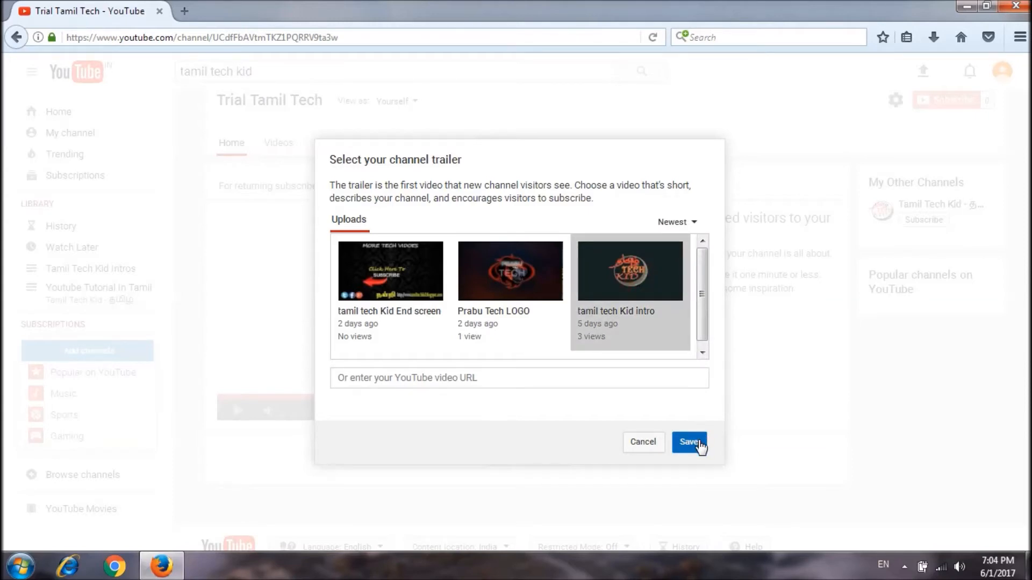
click(689, 442)
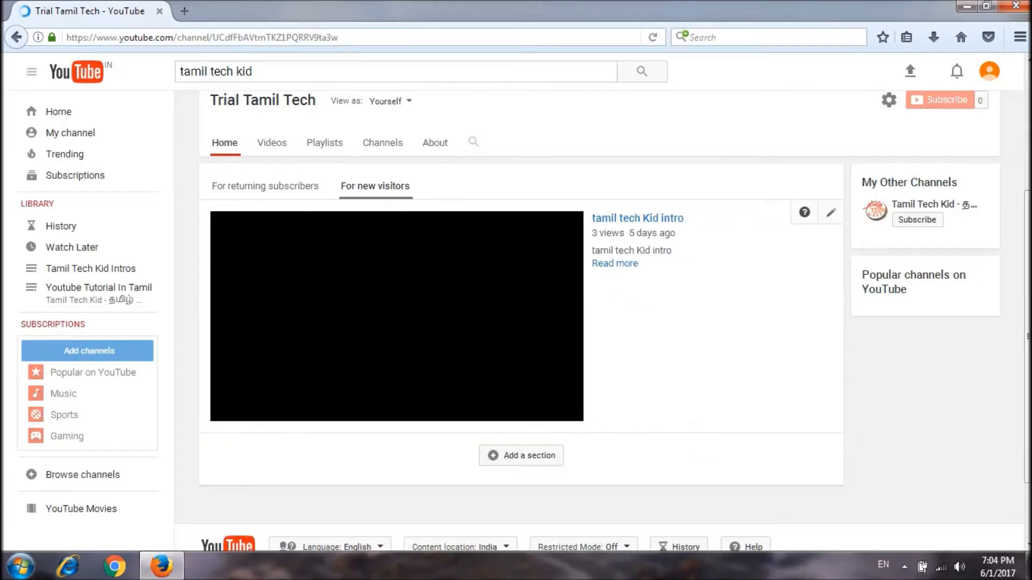
- Start a new channel section with its content set to Uploads
scroll(down, 3)
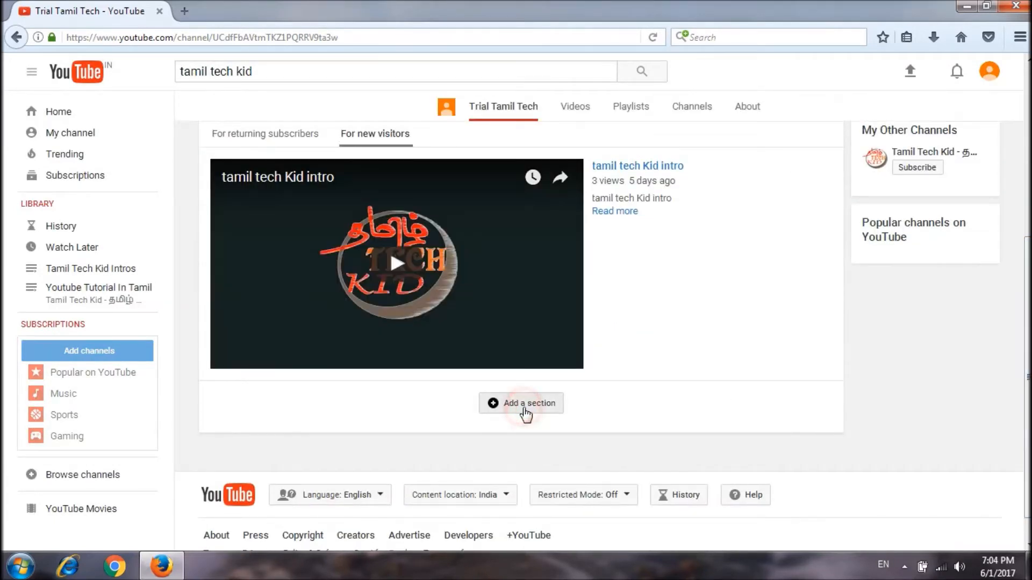
click(520, 403)
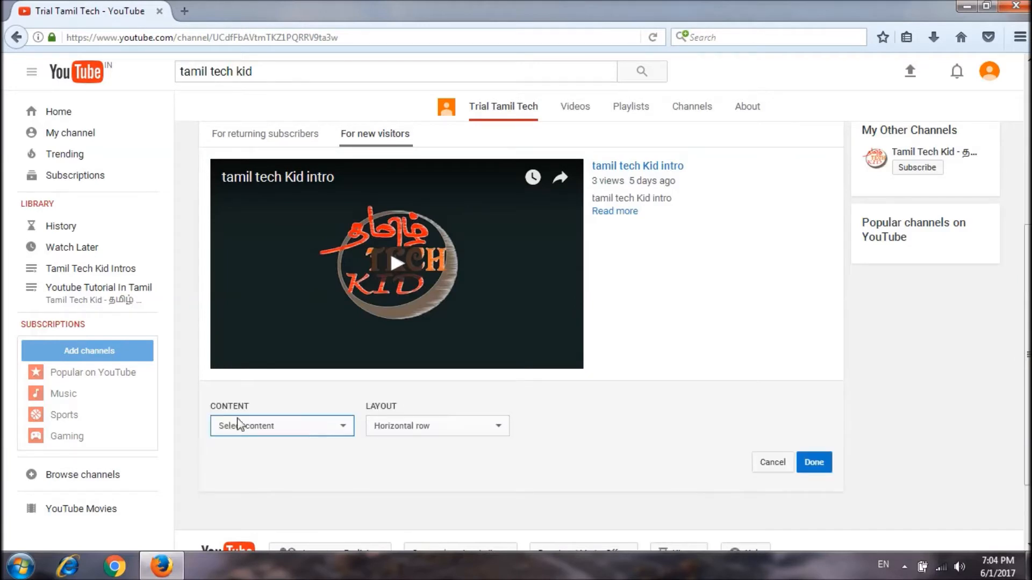
click(281, 426)
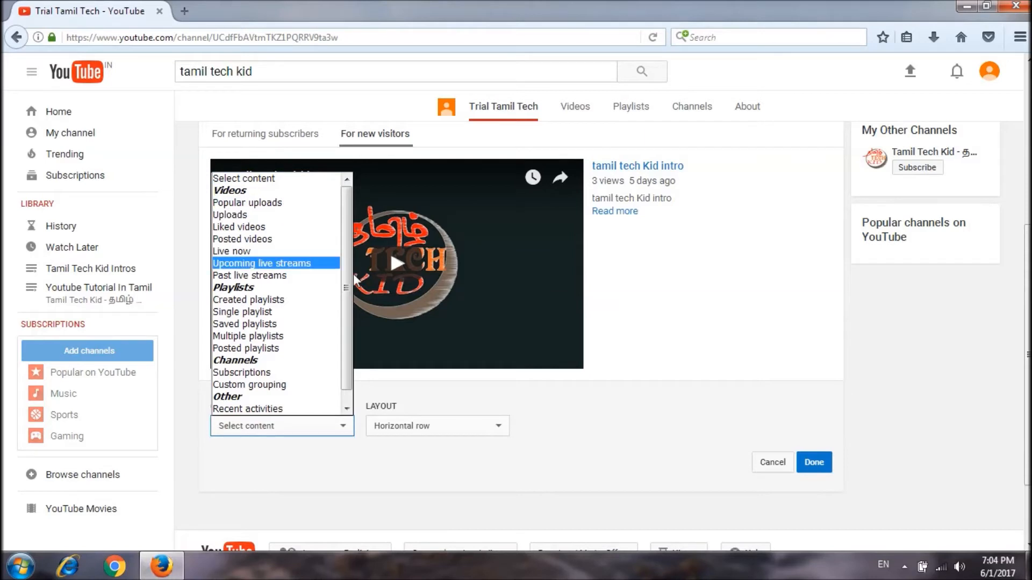
scroll(down, 3)
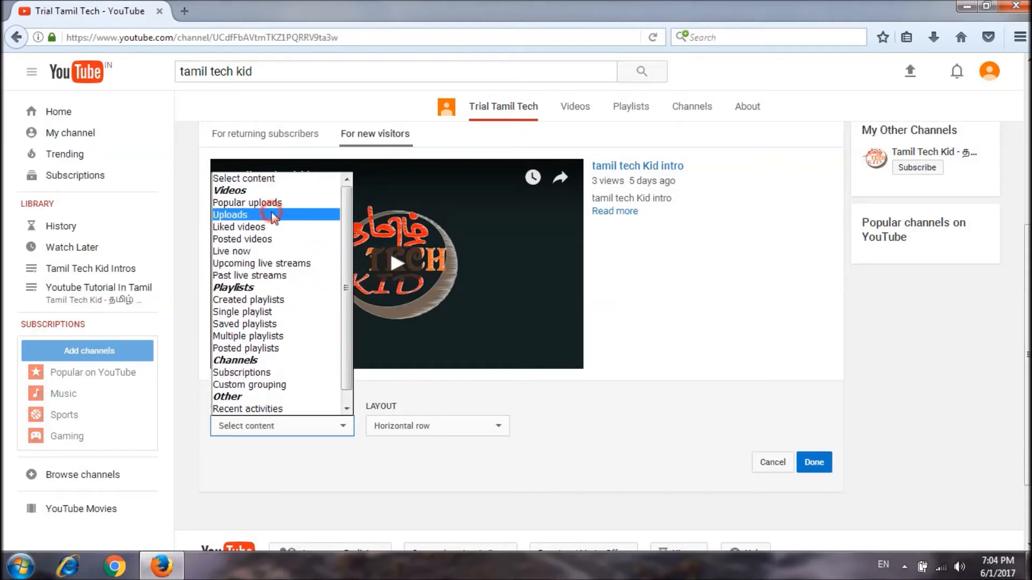
click(230, 215)
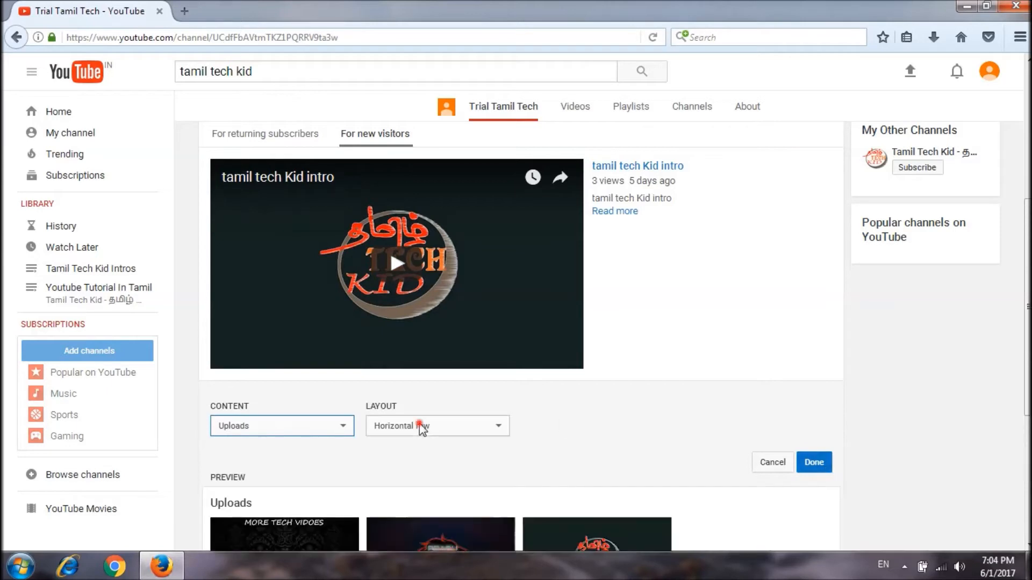
- Try Vertical list, settle on Horizontal row, add the Uploads section and begin another
scroll(down, 3)
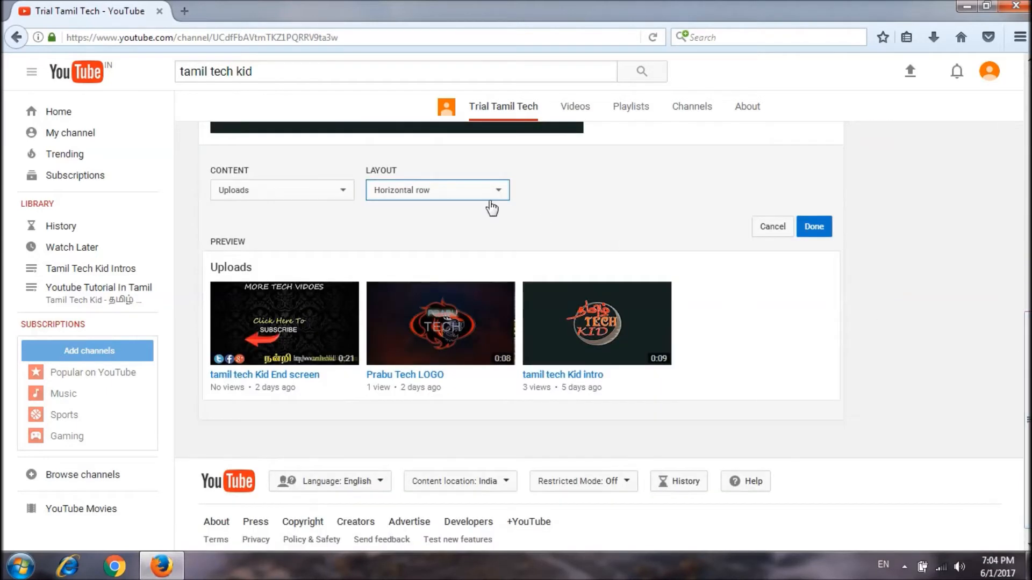
click(436, 189)
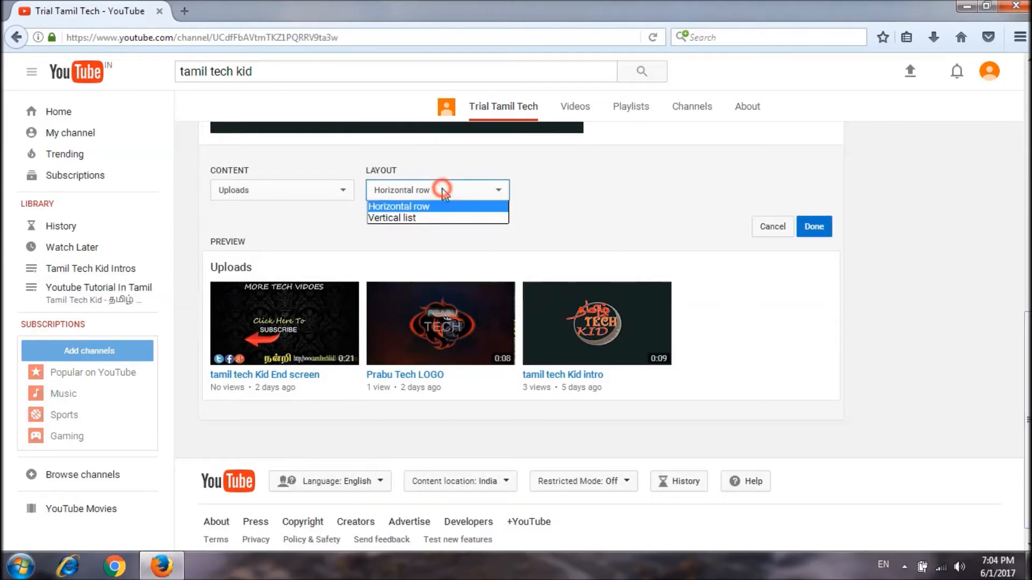
click(391, 217)
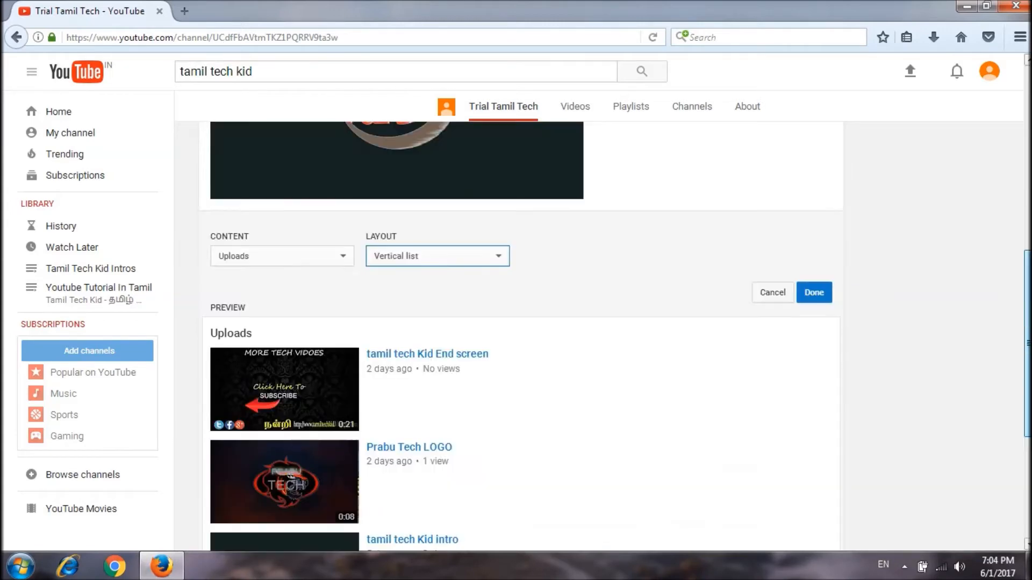
click(436, 256)
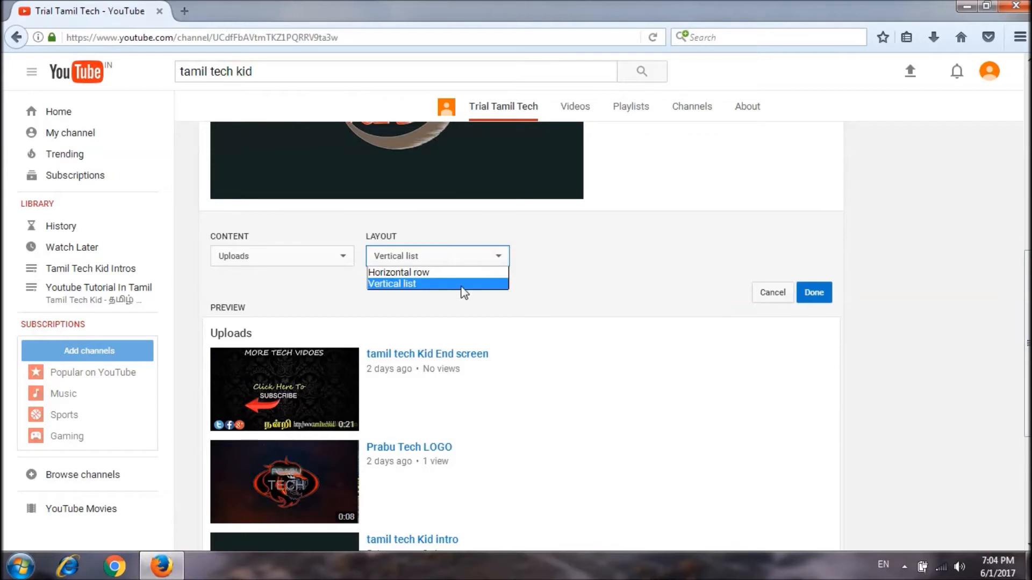
click(397, 272)
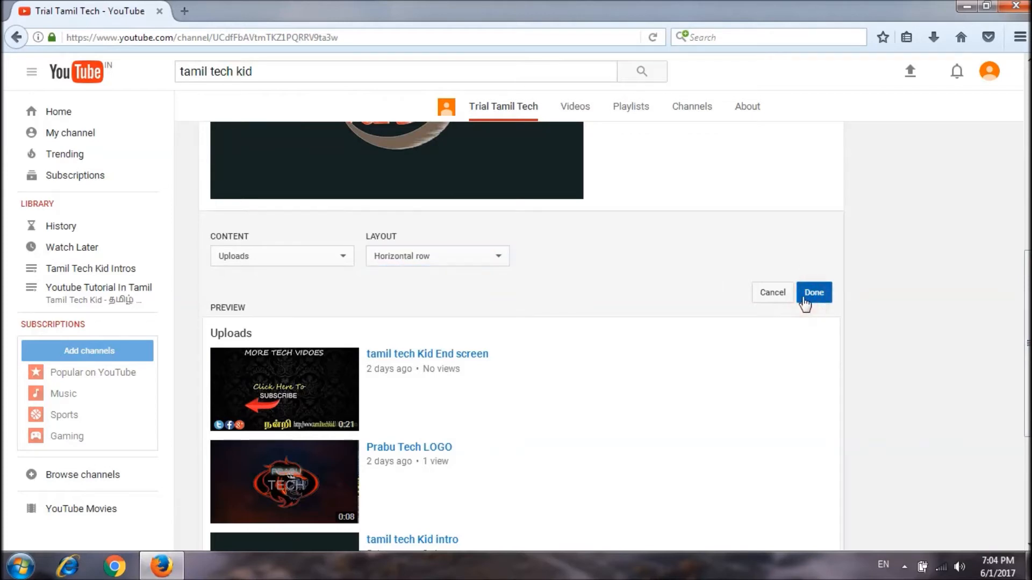
click(813, 292)
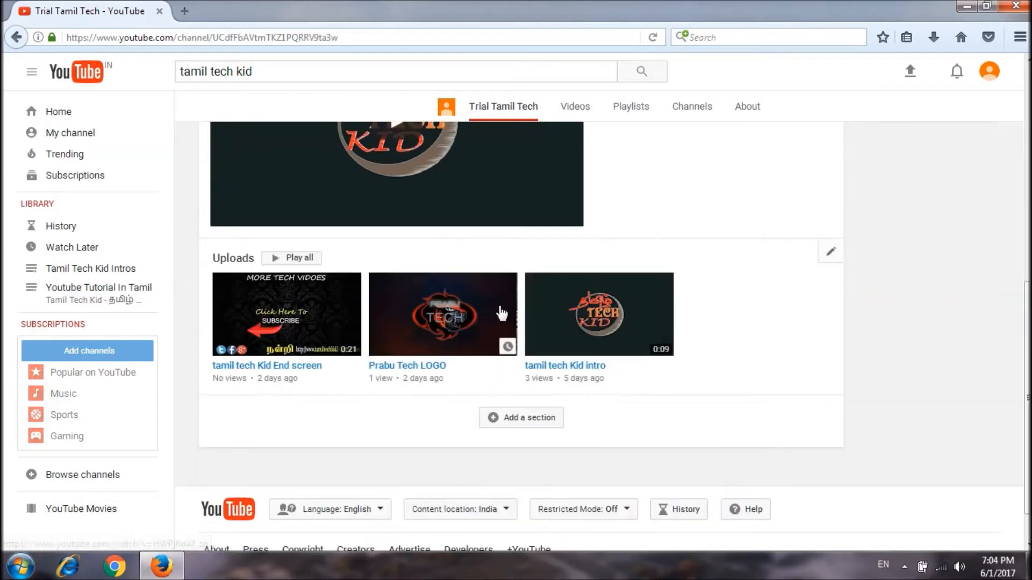
click(521, 417)
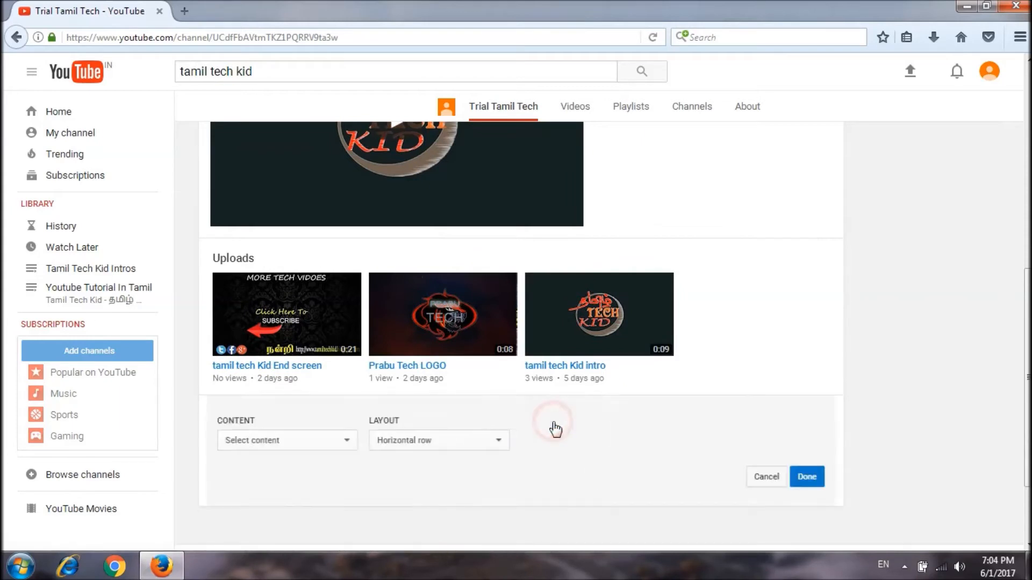
- Add a Single playlist section showing Tamil Tech Kid Intros and save it
click(285, 441)
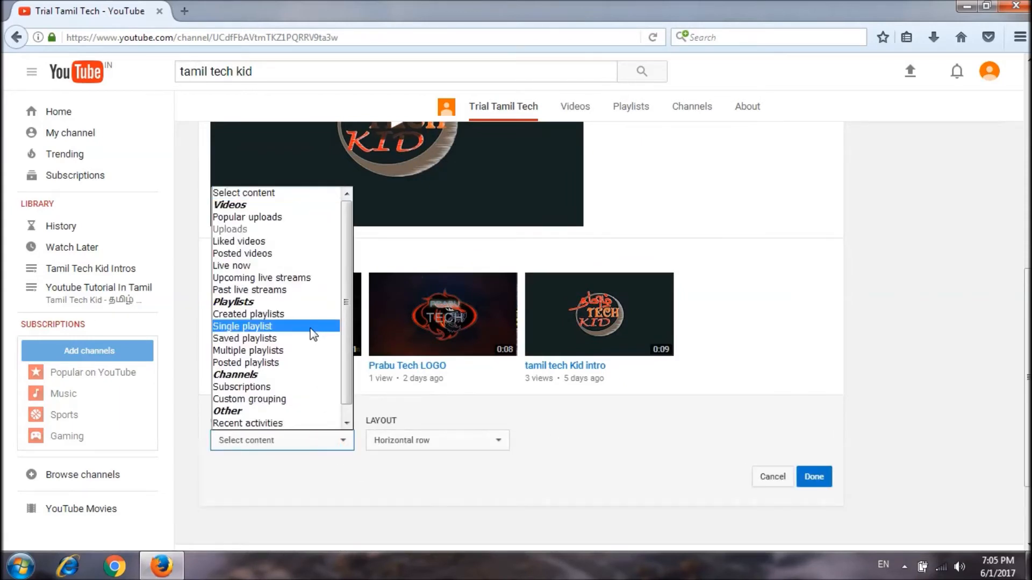
click(242, 326)
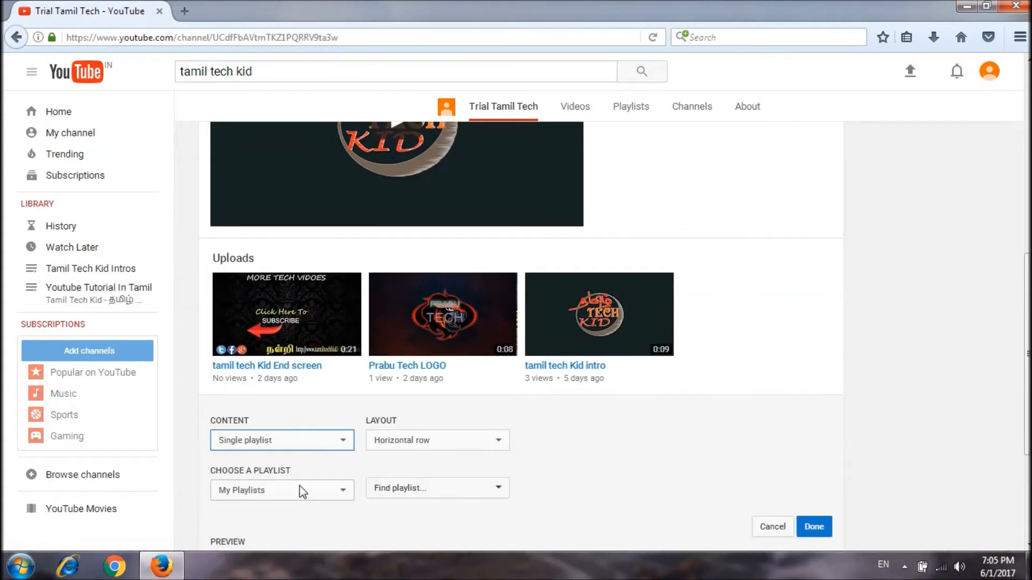
mouse_move(298, 497)
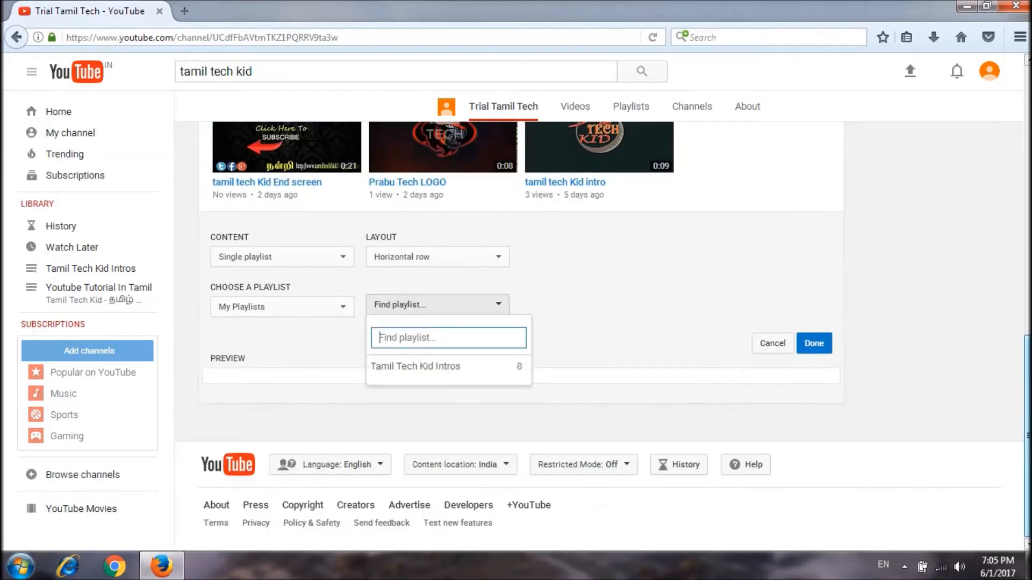
mouse_move(417, 375)
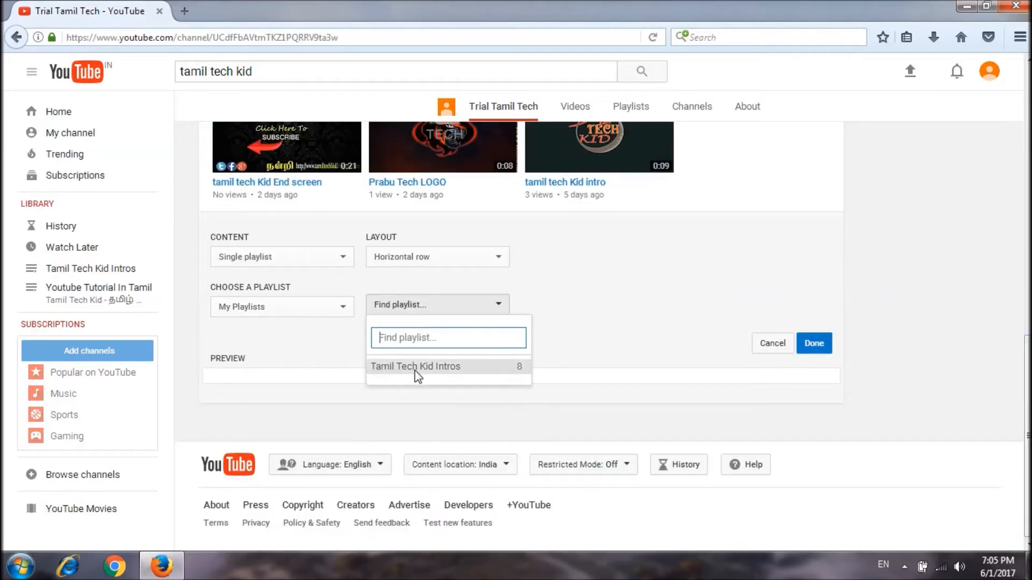
click(415, 366)
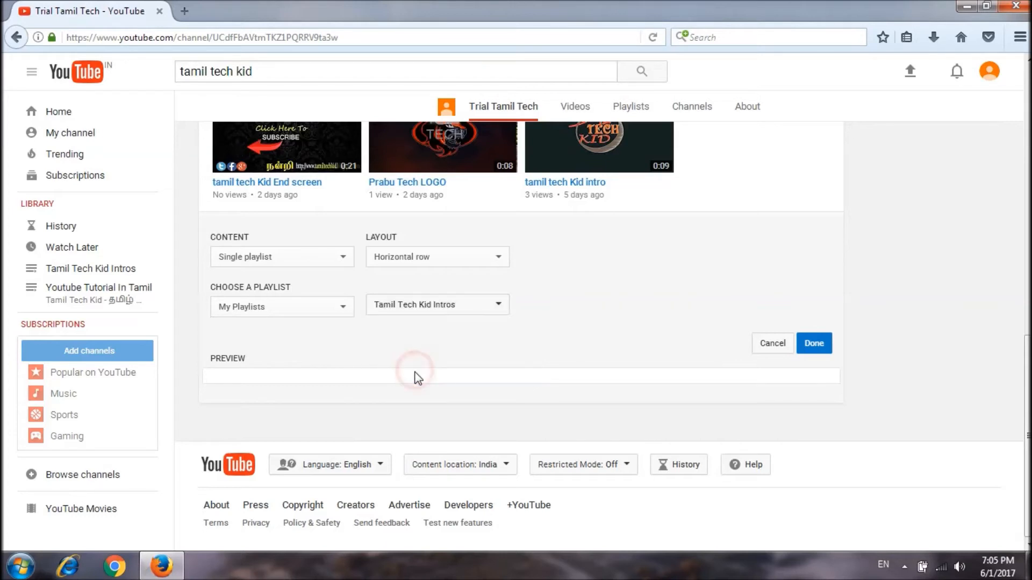
click(814, 343)
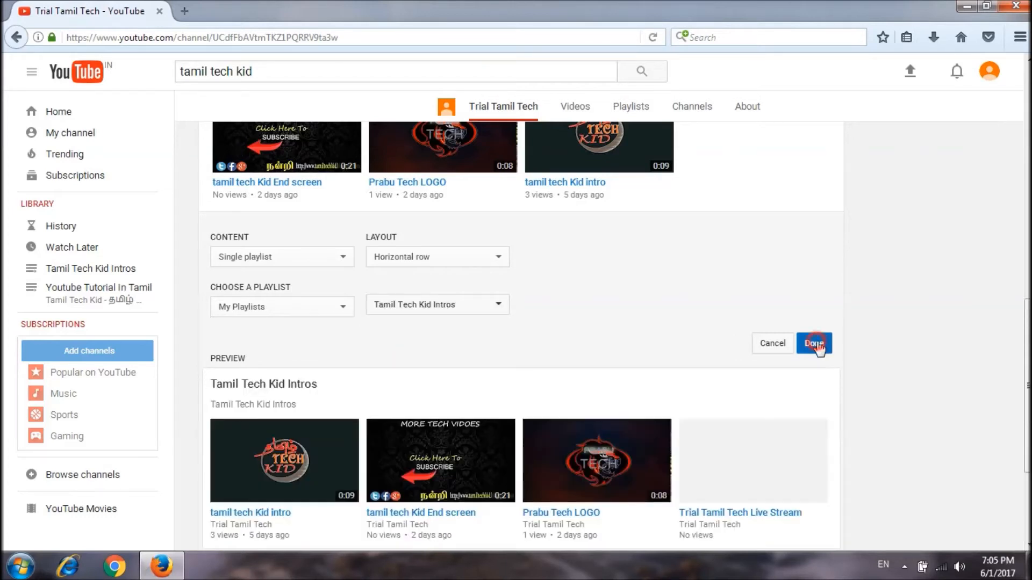
click(813, 342)
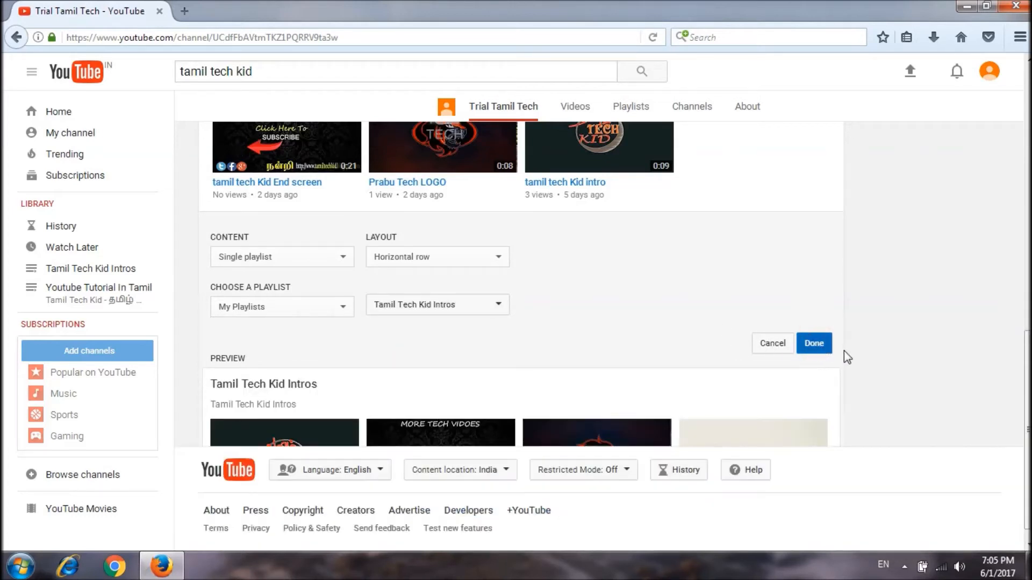
click(813, 343)
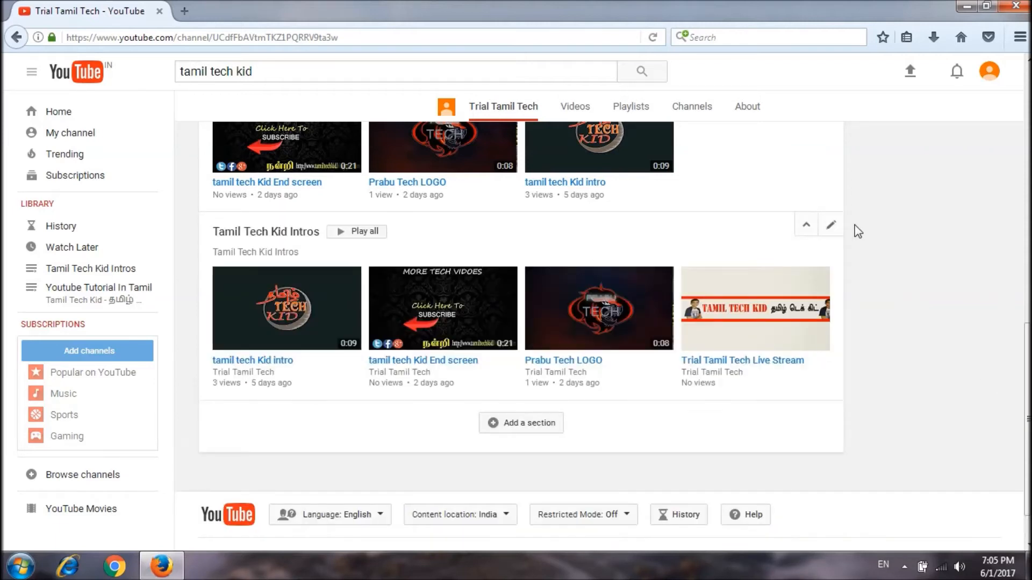
- Edit the Tamil Tech Kid Intros section's layout from Horizontal row to Vertical list
click(831, 224)
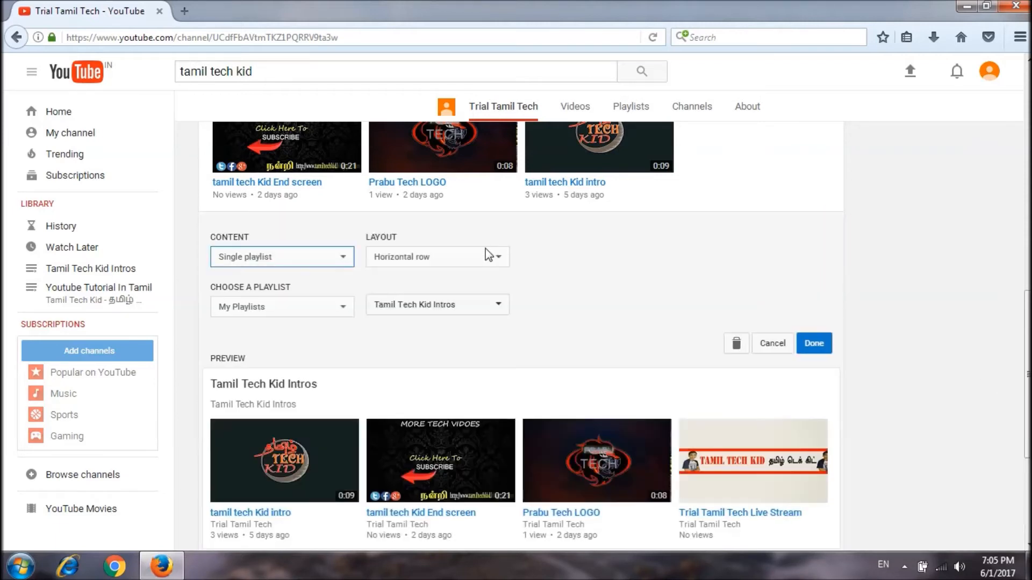
click(435, 257)
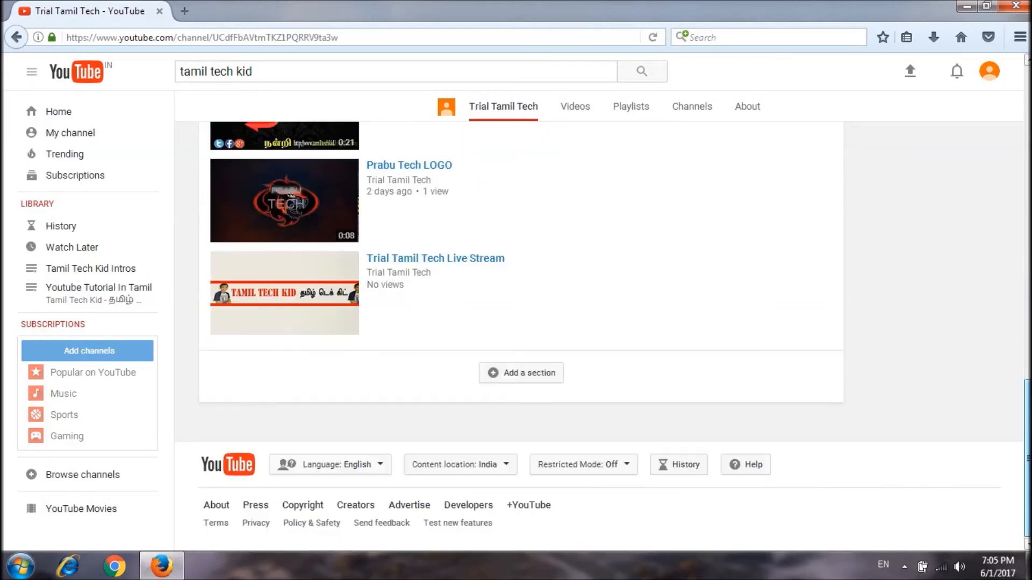
- Add a Popular uploads section in a horizontal row and save it
click(520, 373)
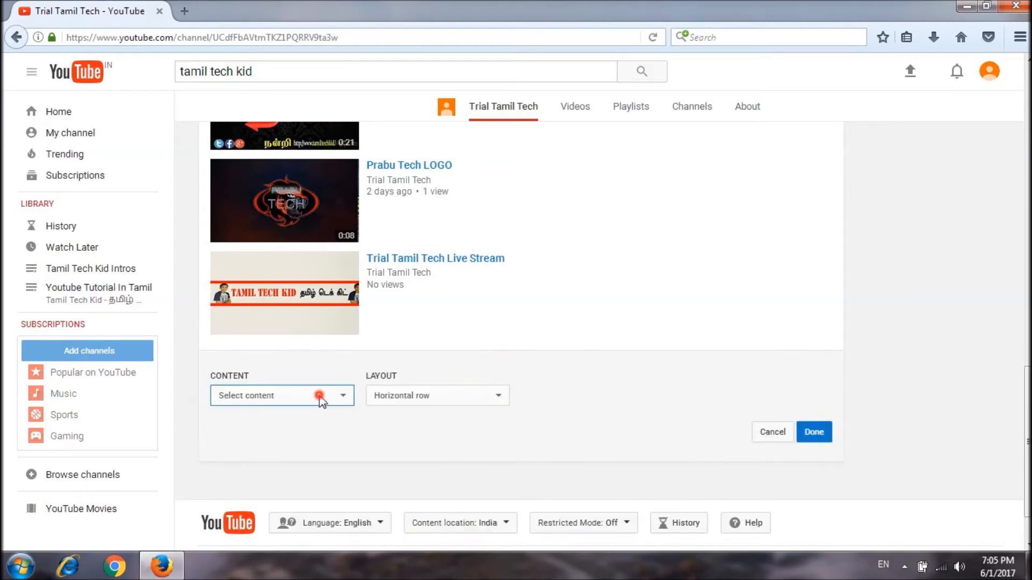
click(282, 396)
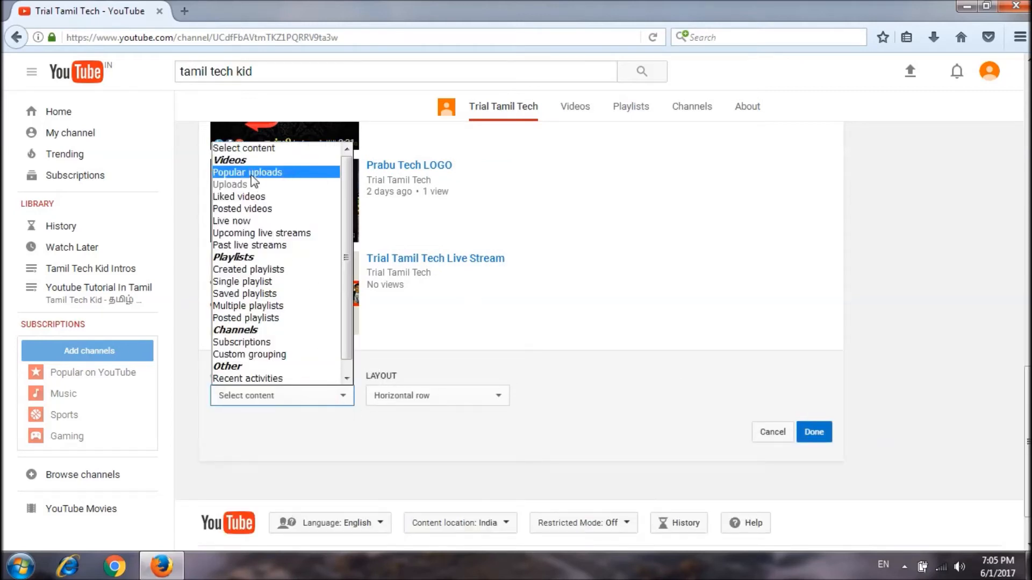
click(248, 172)
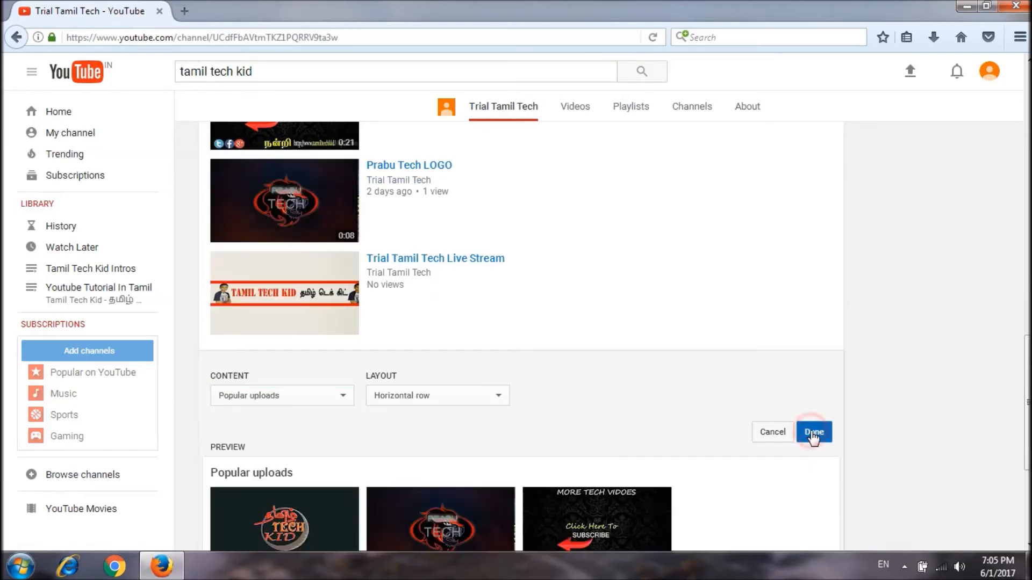
click(814, 432)
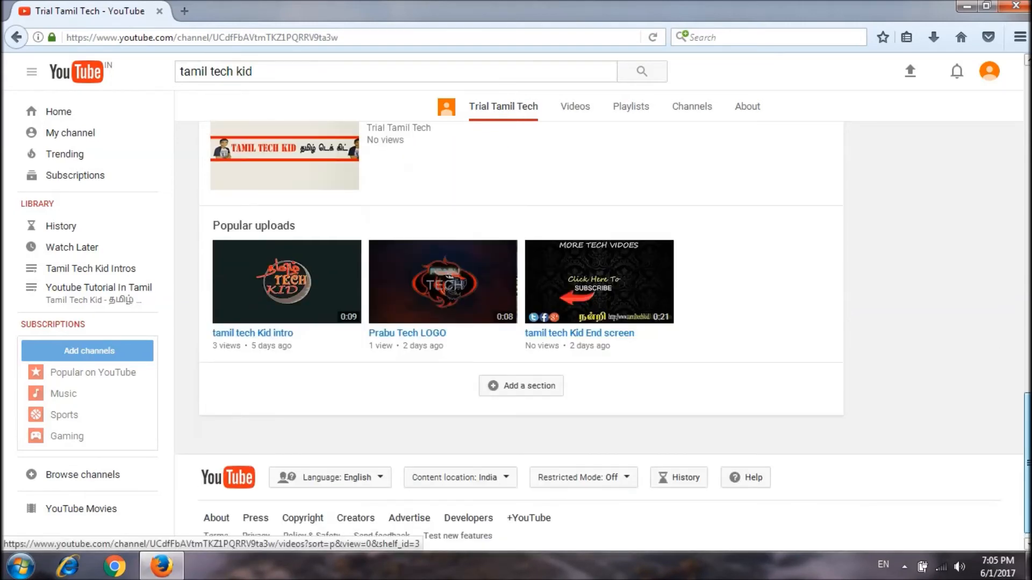
scroll(down, 3)
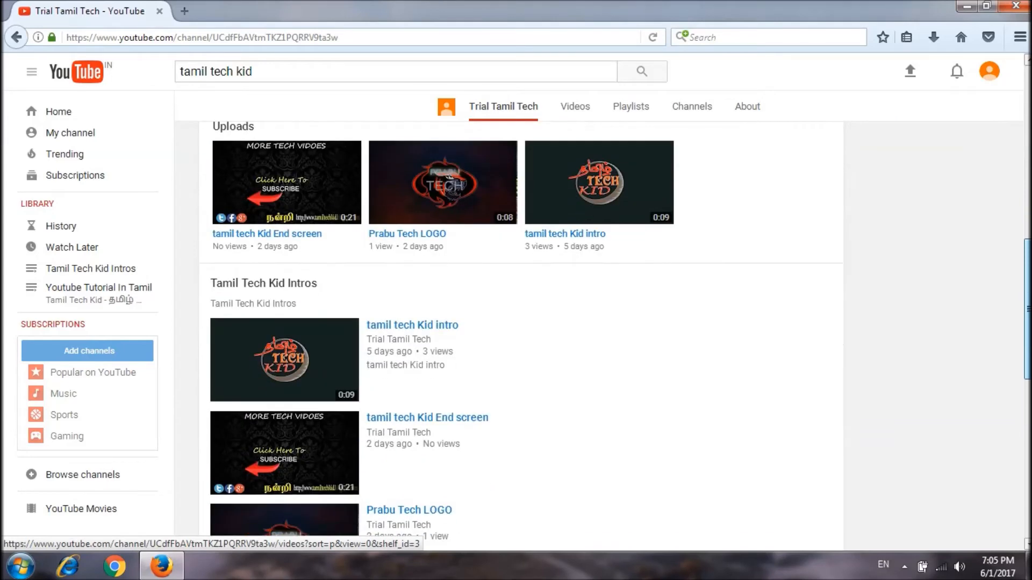
scroll(down, 3)
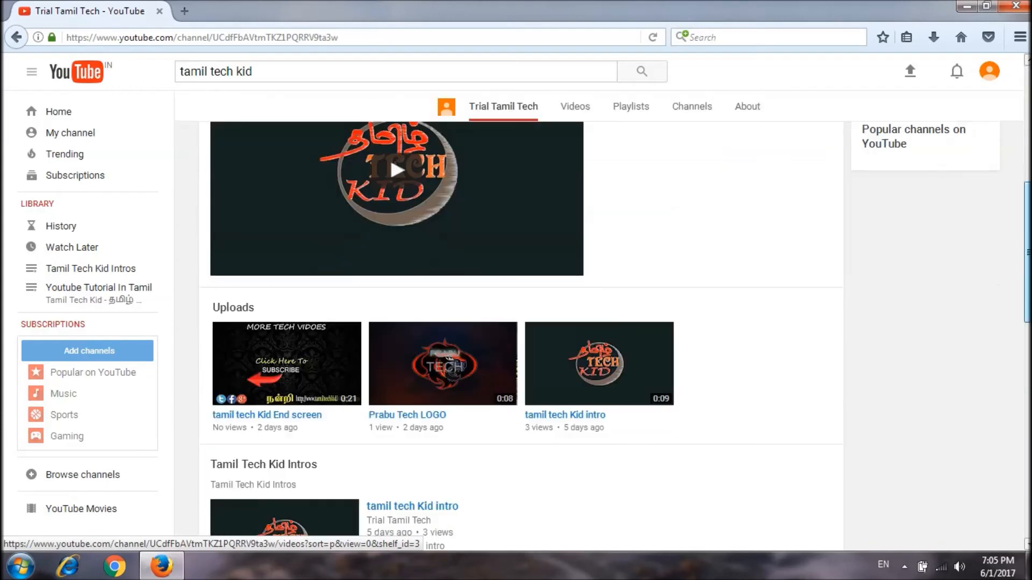
scroll(down, 3)
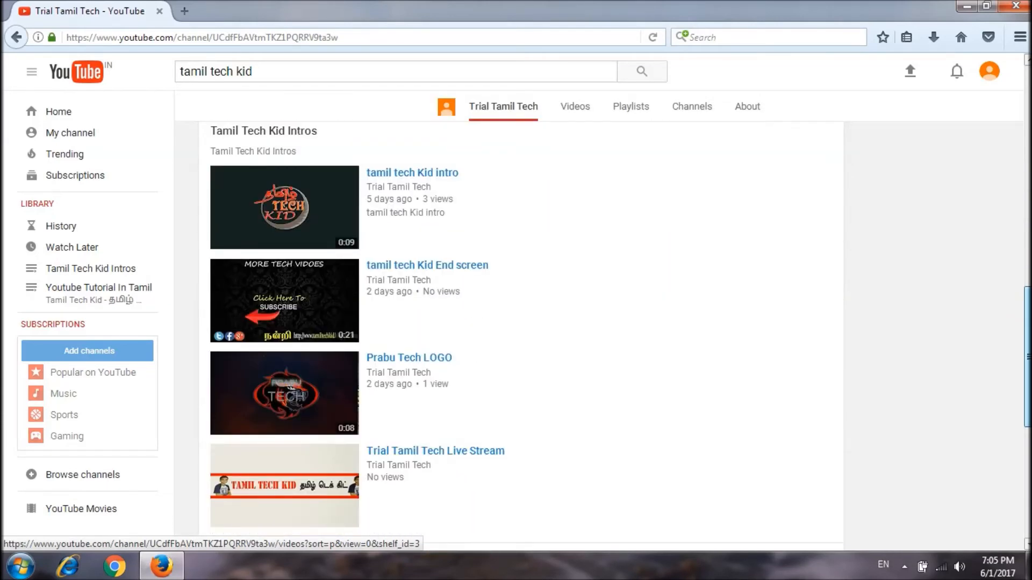
scroll(down, 3)
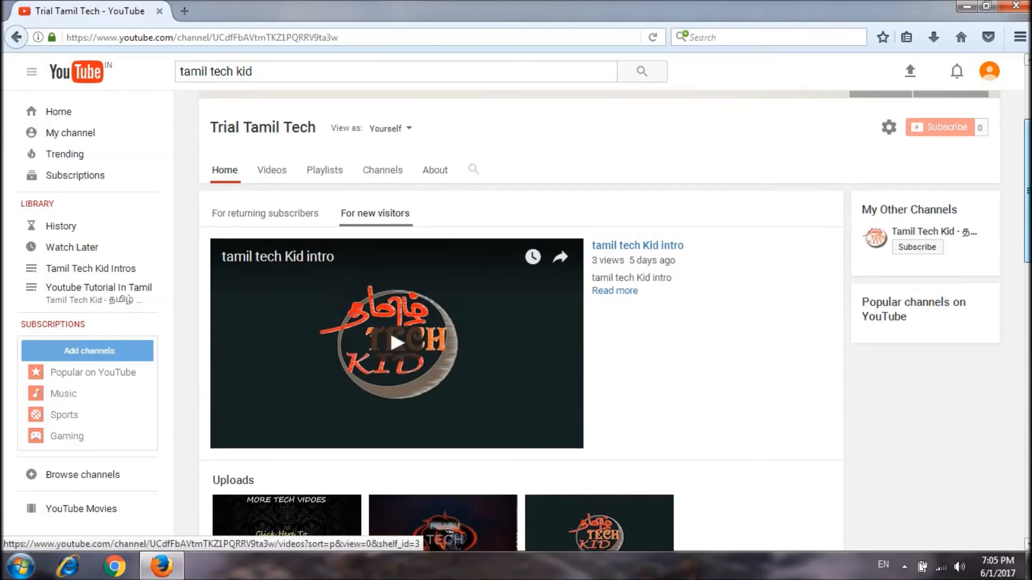
scroll(down, 3)
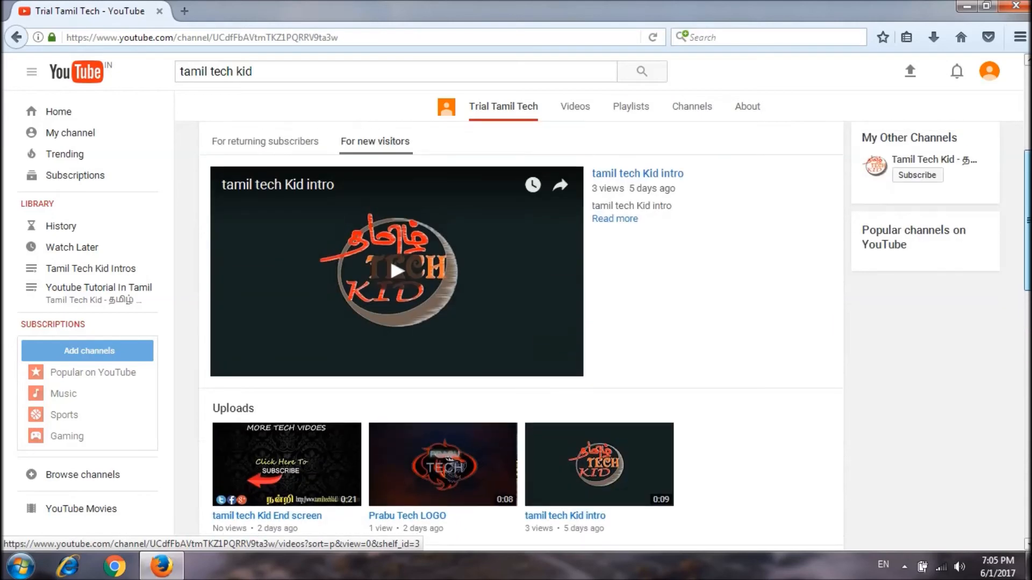
scroll(down, 3)
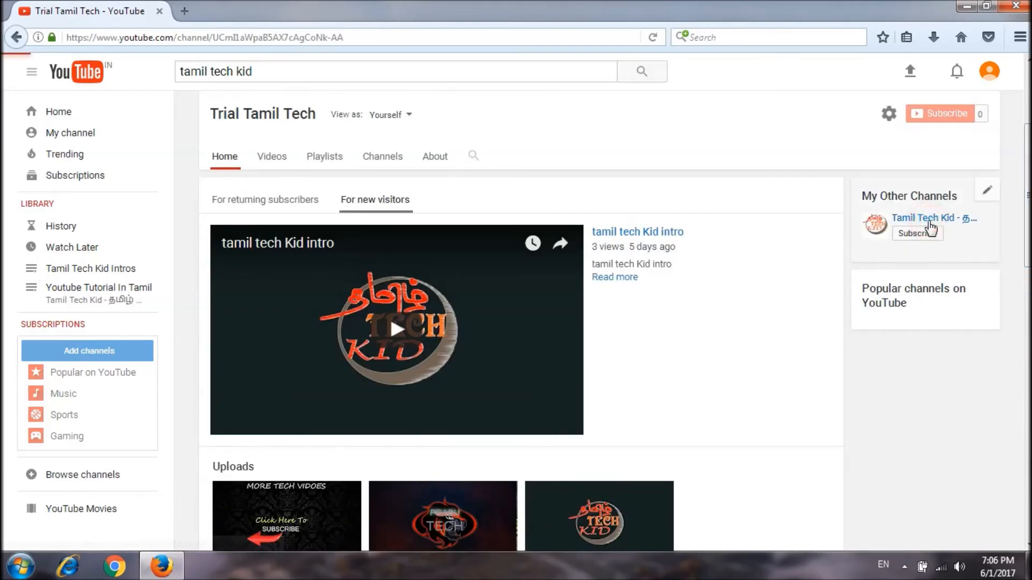
- Visit the Tamil Tech Kid channel under My Other Channels and browse down its sections
click(934, 218)
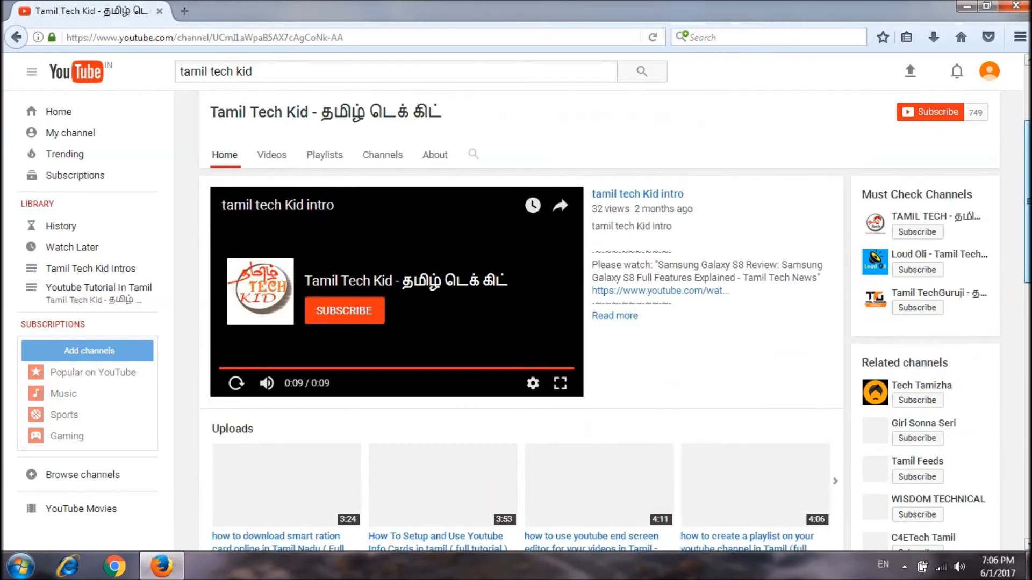
scroll(down, 3)
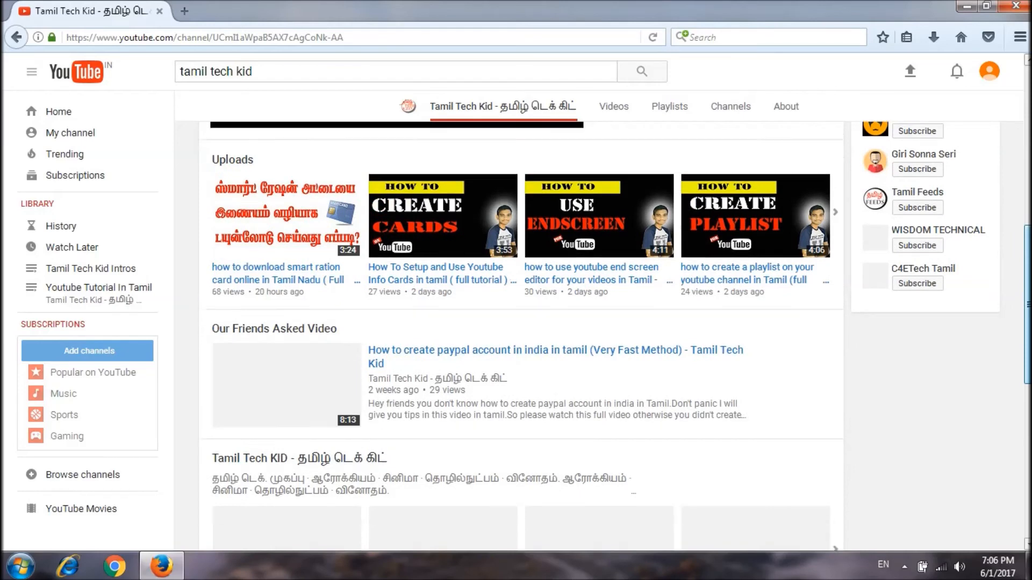
scroll(down, 3)
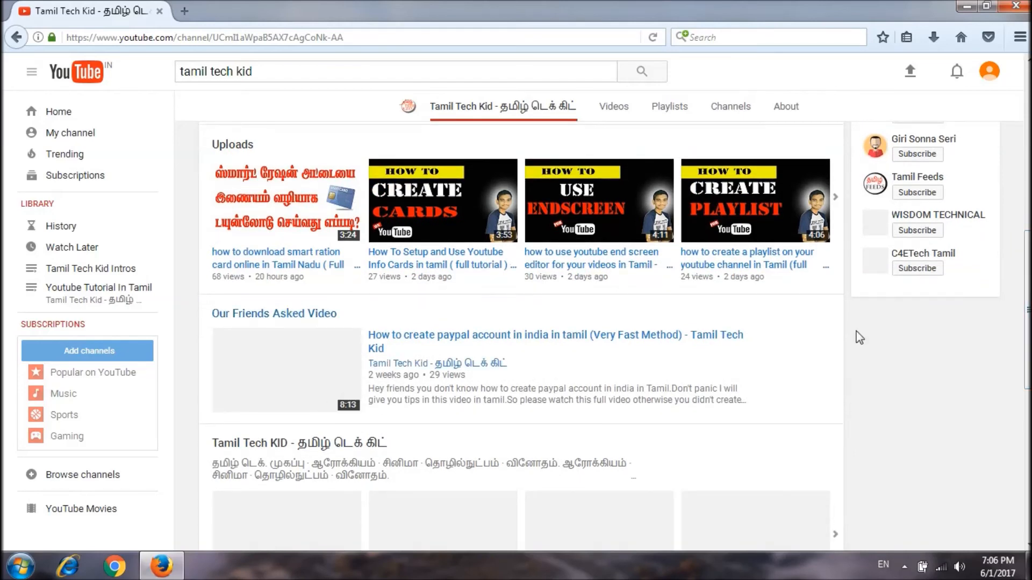
scroll(down, 3)
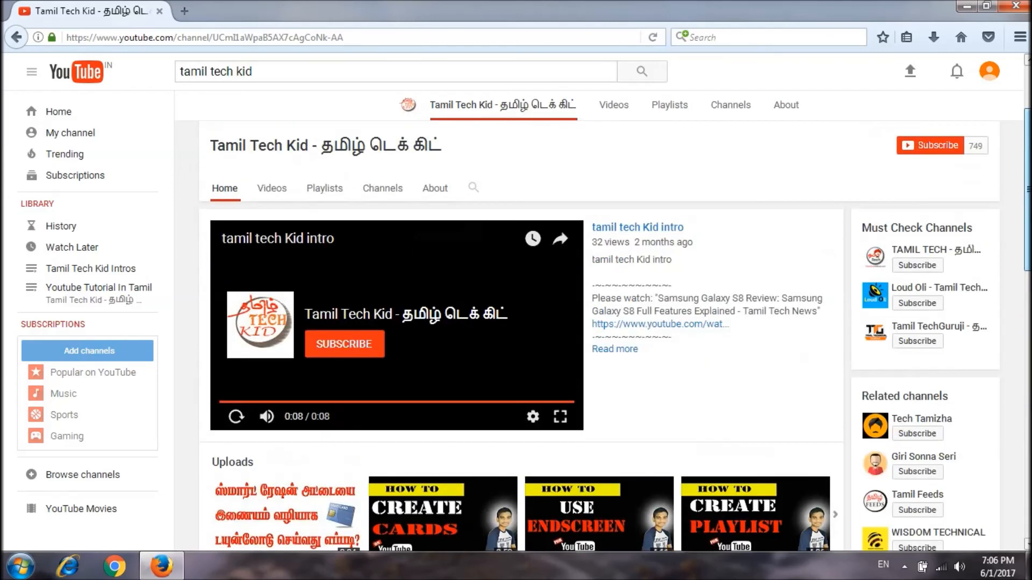
scroll(down, 3)
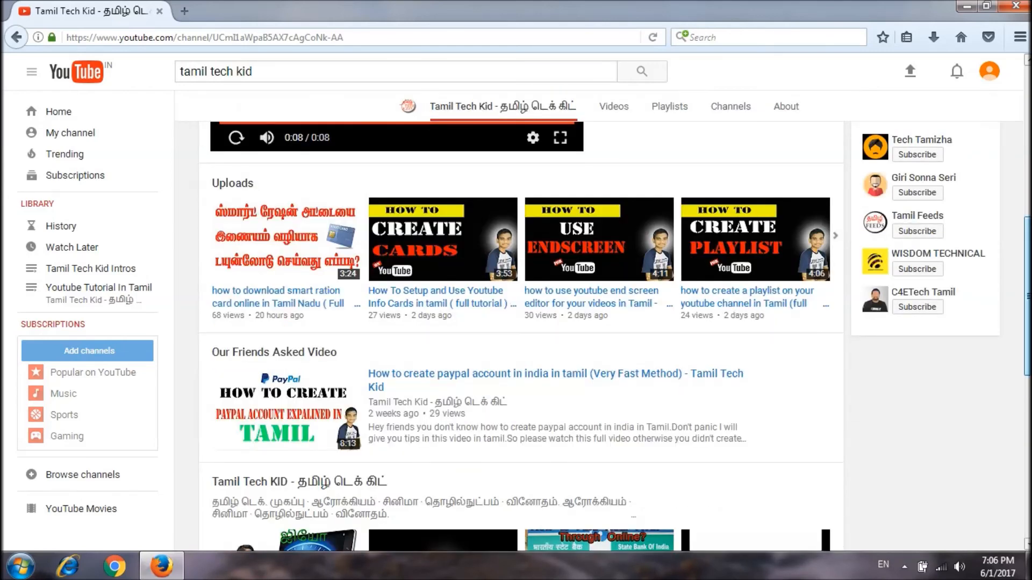
scroll(down, 3)
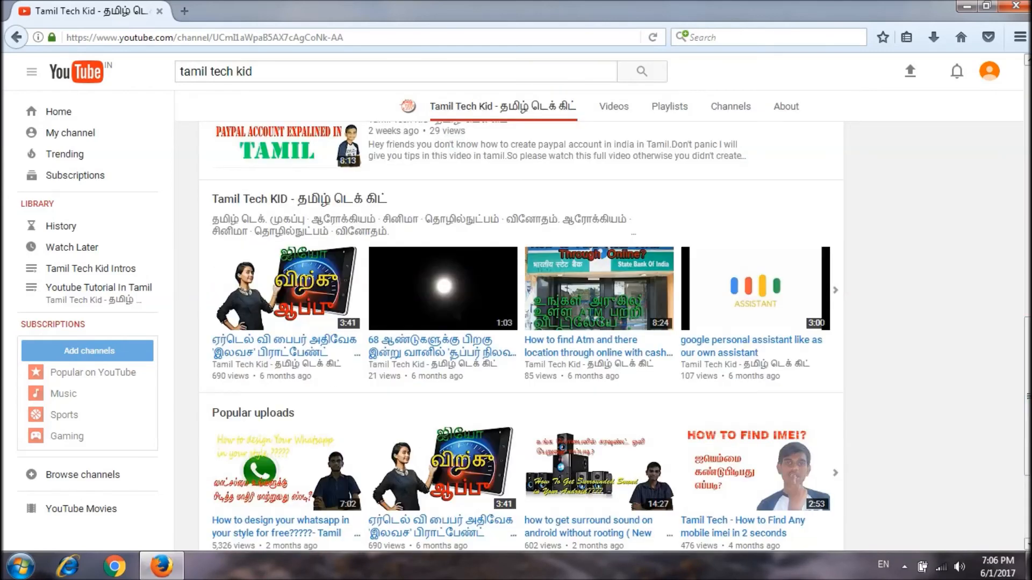